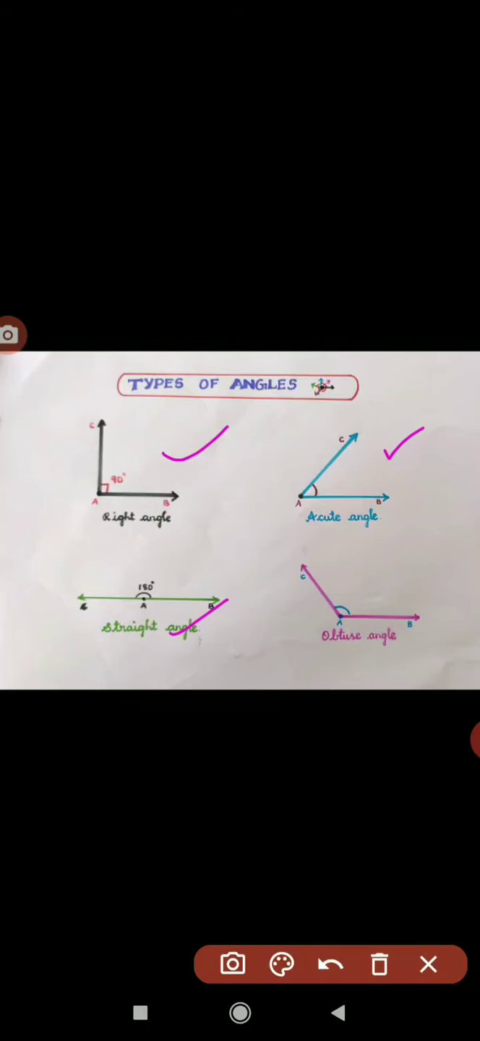
Make a final pen mark on the angles slide before advancing to the Find the sum problem
{"action": "left_click_drag", "start_coordinate": [369, 615], "coordinate": [416, 572]}
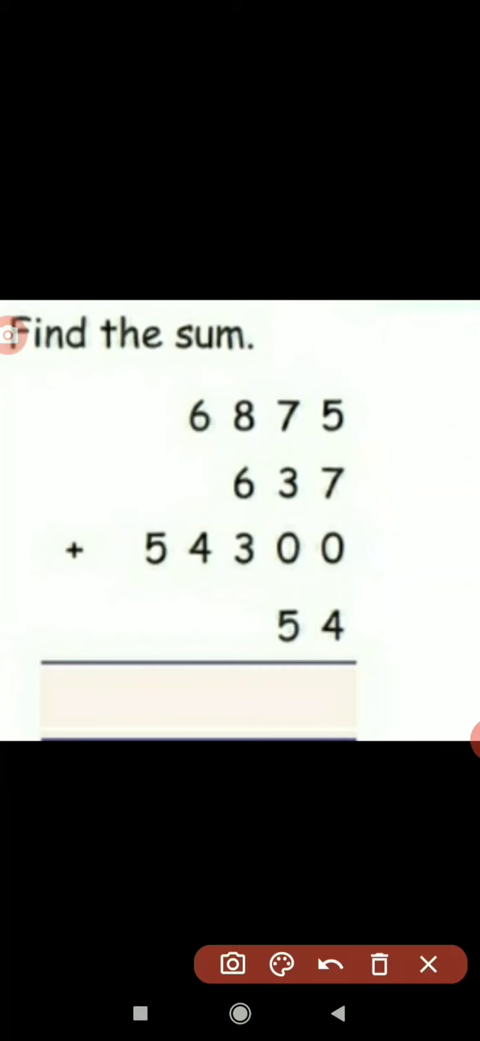
Tick the four addends in magenta and bracket the first rows together for adding
{"action": "left_click_drag", "start_coordinate": [368, 405], "coordinate": [398, 376]}
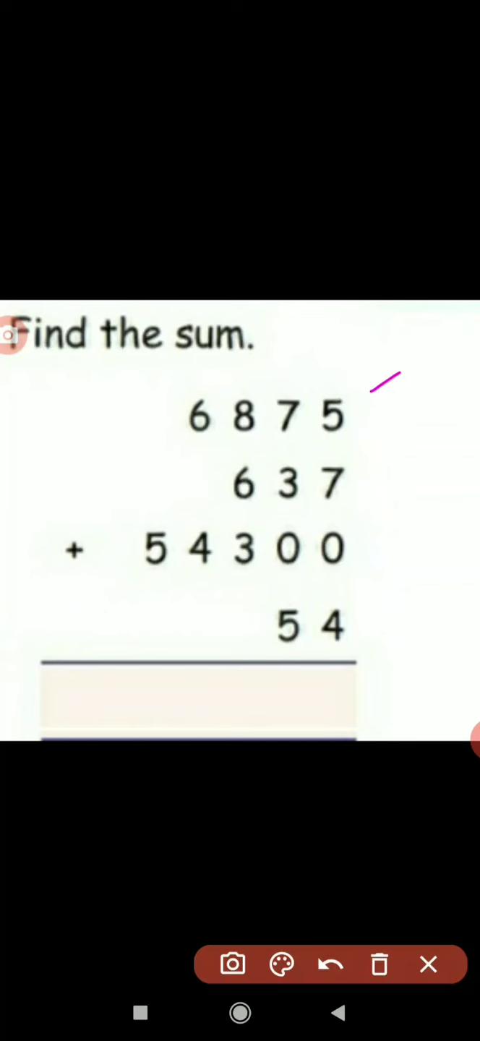
{"action": "left_click_drag", "start_coordinate": [393, 477], "coordinate": [431, 452]}
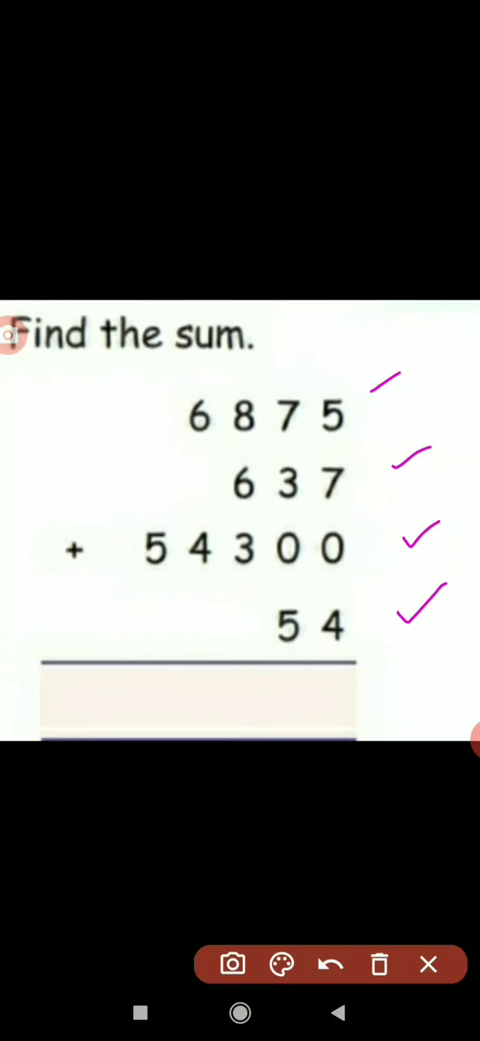
{"action": "left_click_drag", "start_coordinate": [355, 427], "coordinate": [354, 491]}
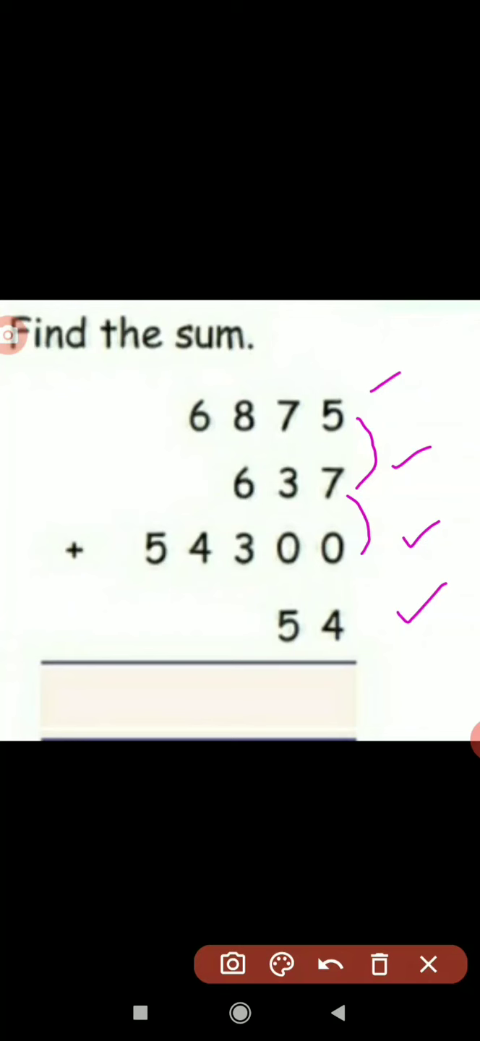
Bracket the last two numbers, total the ones column as 16 and write 6 in the answer
{"action": "left_click", "coordinate": [366, 625]}
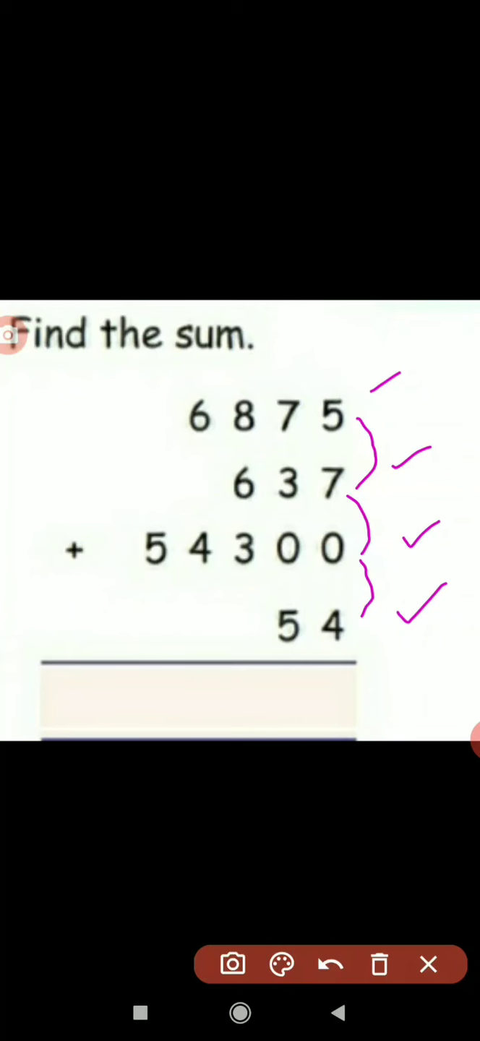
{"action": "left_click_drag", "start_coordinate": [427, 643], "coordinate": [462, 694]}
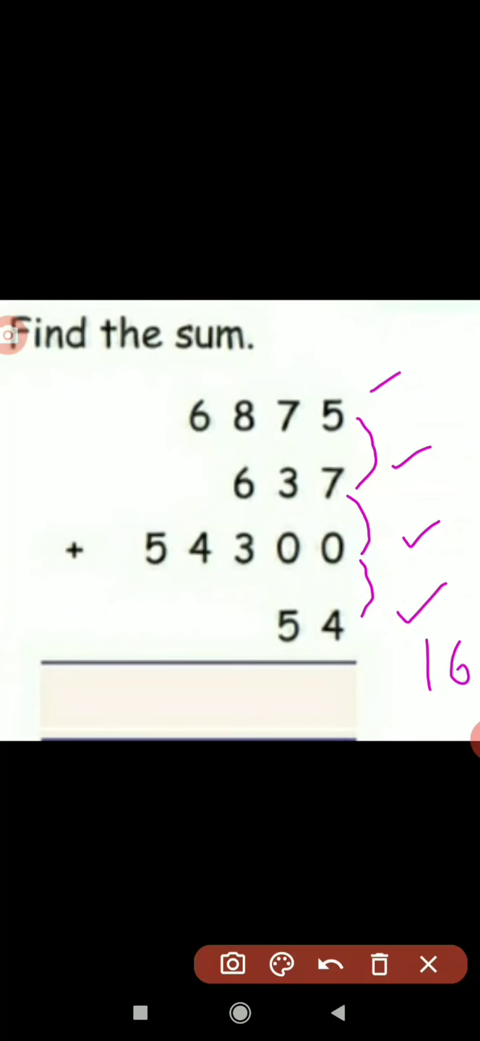
{"action": "left_click_drag", "start_coordinate": [325, 694], "coordinate": [340, 723]}
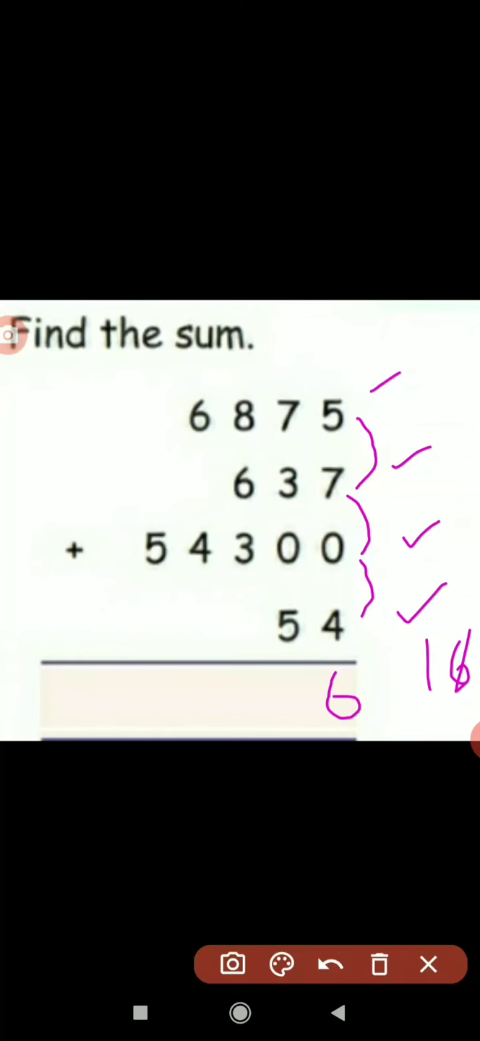
Carry 1, bracket the tens column and write 6 then 8 so the answer ends 866
{"action": "left_click", "coordinate": [285, 360]}
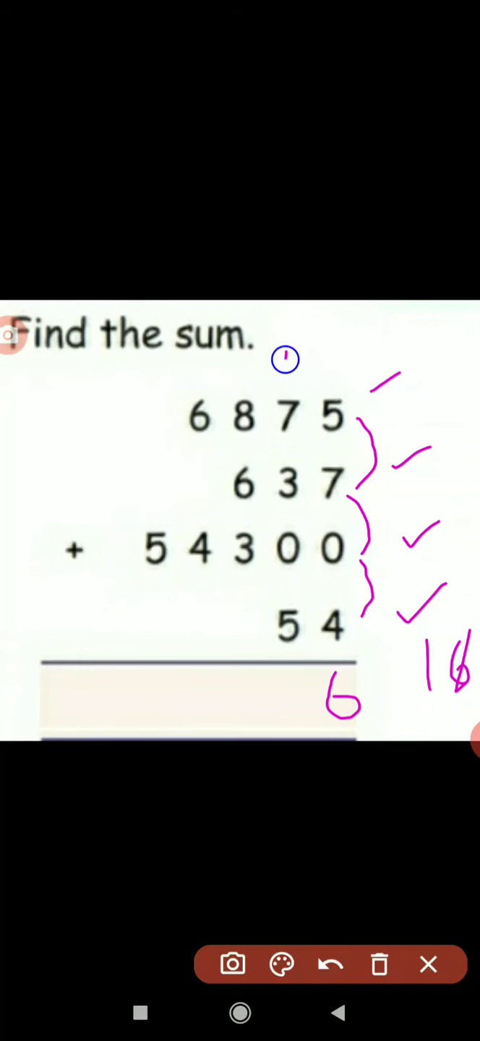
{"action": "left_click_drag", "start_coordinate": [282, 355], "coordinate": [286, 390]}
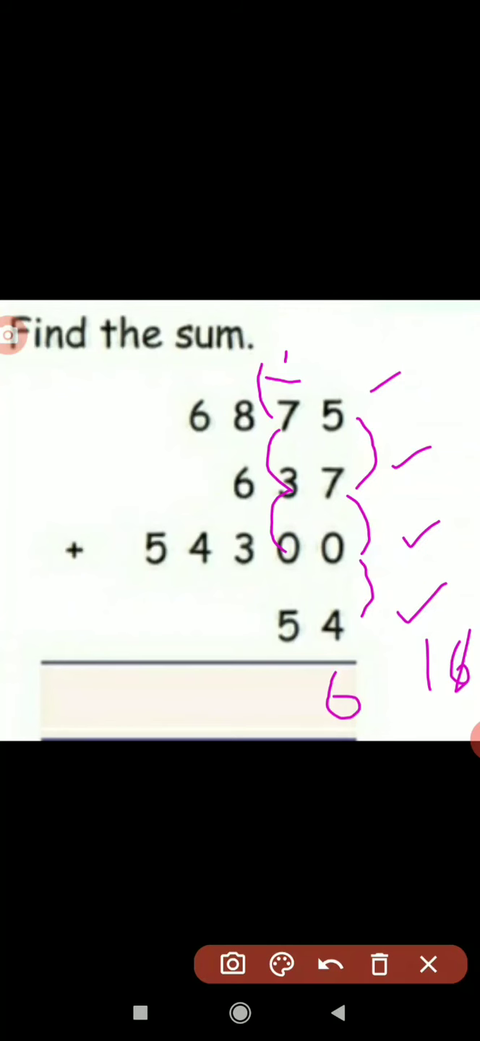
{"action": "left_click", "coordinate": [266, 625]}
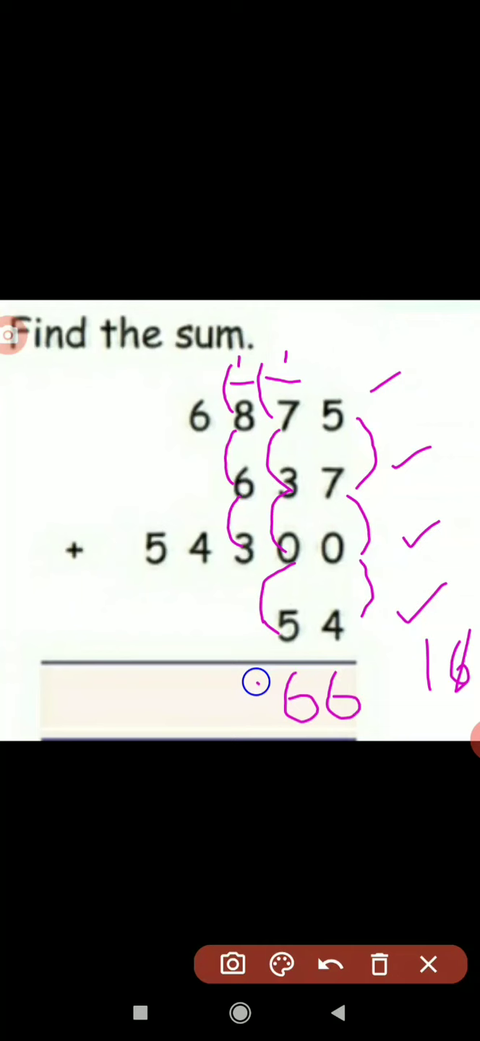
{"action": "type", "text": "8"}
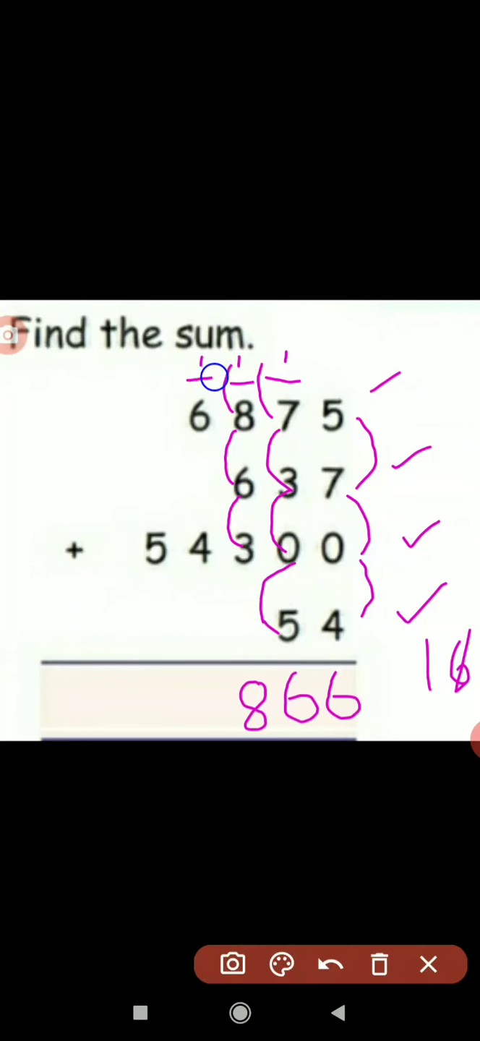
{"action": "mouse_move", "coordinate": [176, 380]}
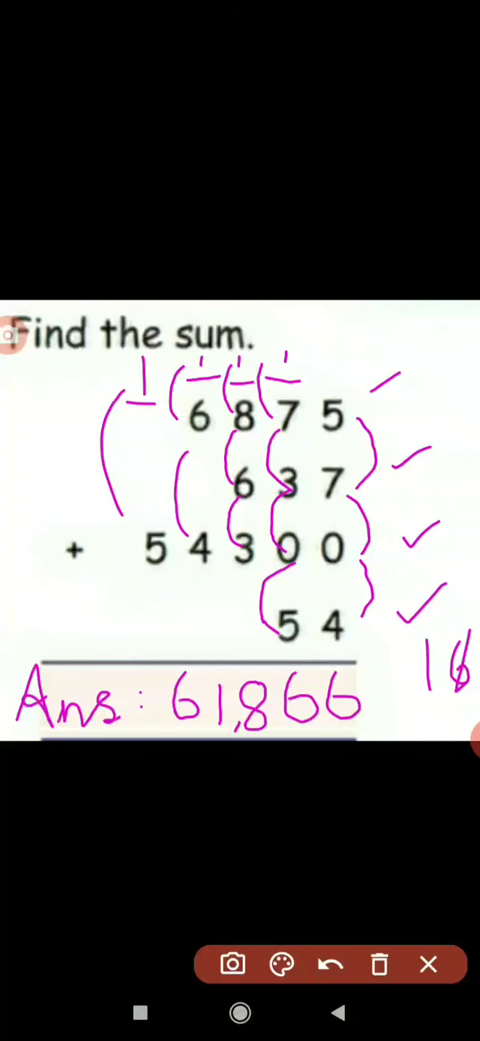
Write the final digits so the answer line reads Ans: 61,866
{"action": "left_click", "coordinate": [380, 964]}
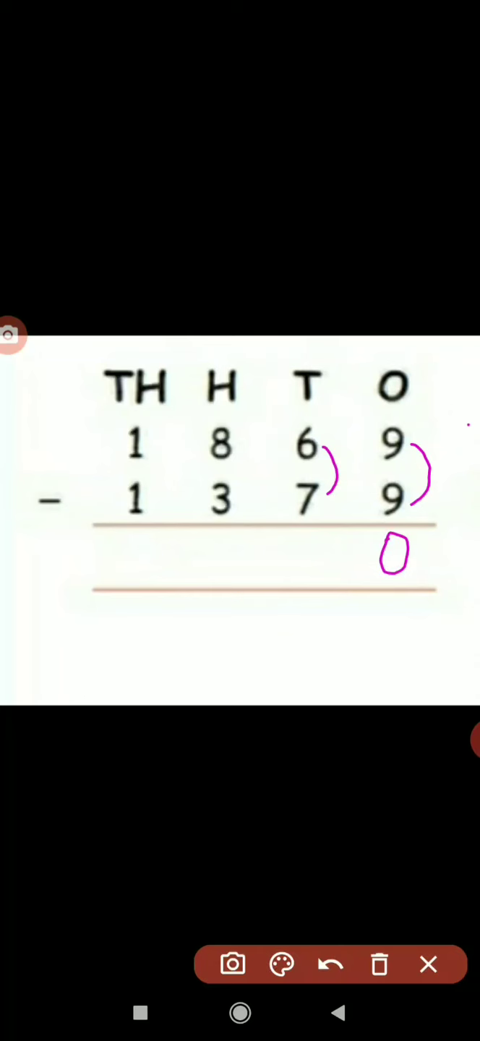
Draw a borrowing arc from the hundreds digit 8 to the tens digit 6 in 1869 − 1379
{"action": "left_click_drag", "start_coordinate": [249, 433], "coordinate": [296, 448]}
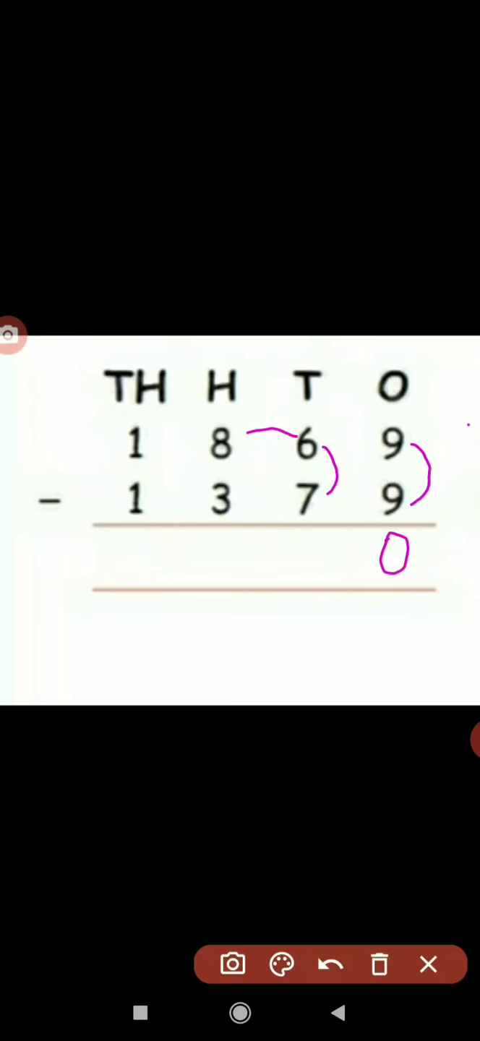
Cross 8 to 7, make the tens digit 16, and write 9 in the tens answer
{"action": "left_click_drag", "start_coordinate": [203, 460], "coordinate": [205, 463]}
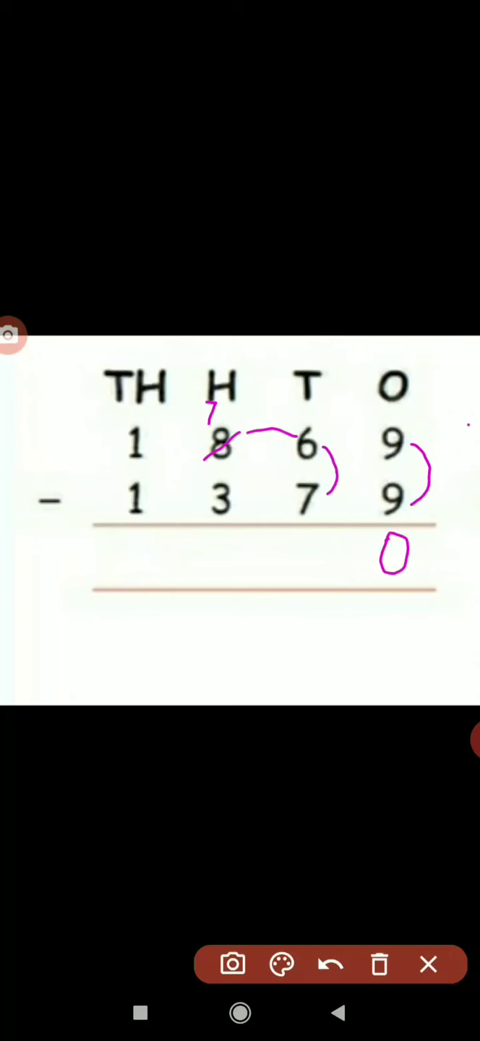
{"action": "left_click_drag", "start_coordinate": [311, 416], "coordinate": [311, 431]}
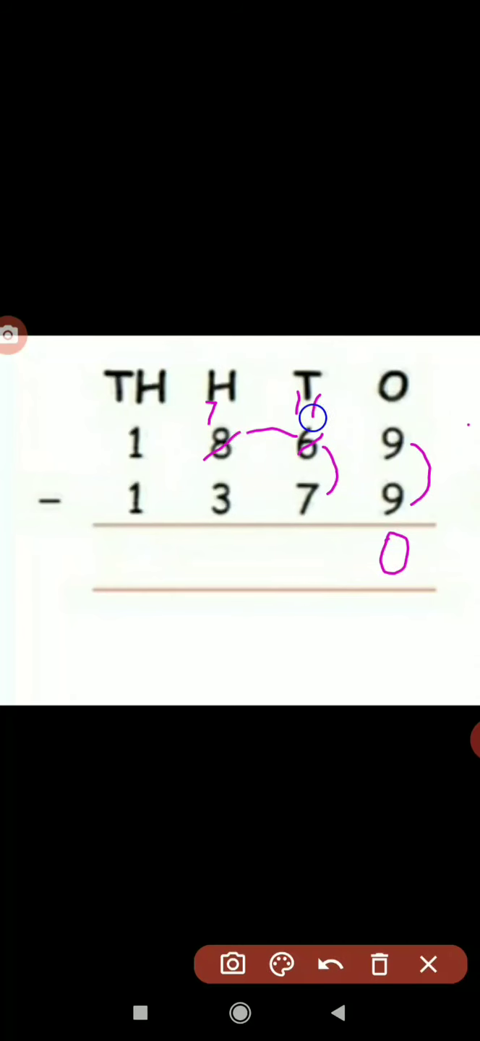
{"action": "left_click_drag", "start_coordinate": [311, 405], "coordinate": [325, 419]}
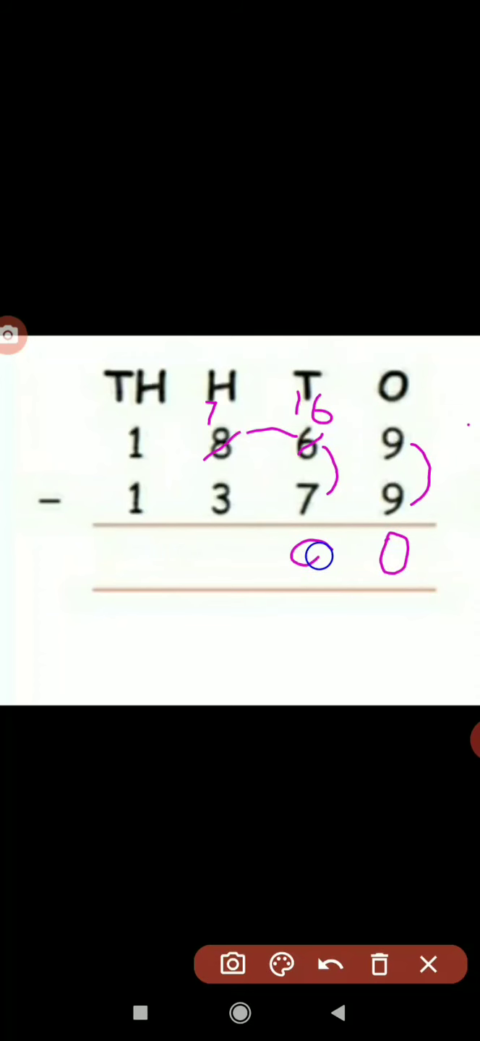
{"action": "left_click_drag", "start_coordinate": [297, 543], "coordinate": [325, 578]}
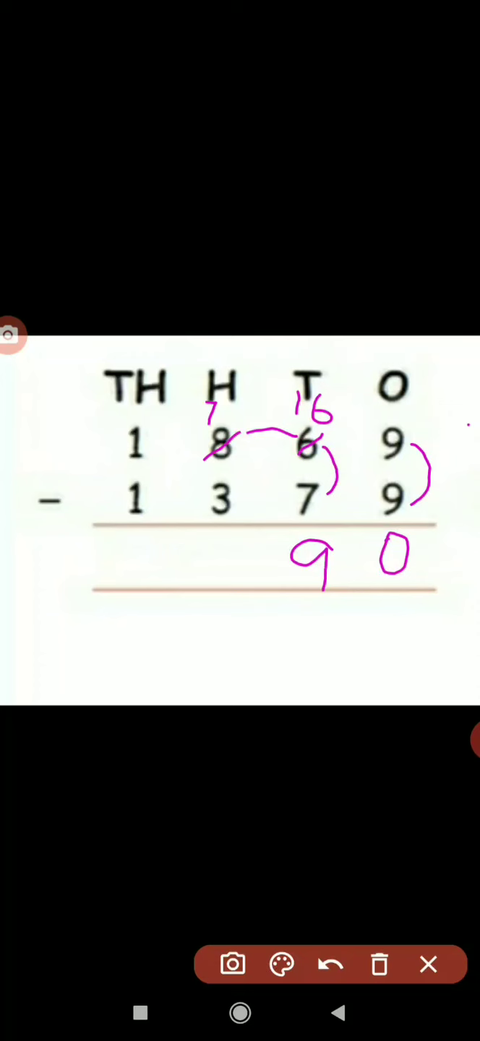